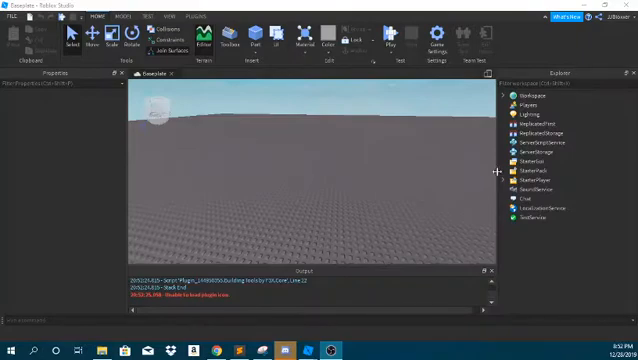
mouse_move(432, 174)
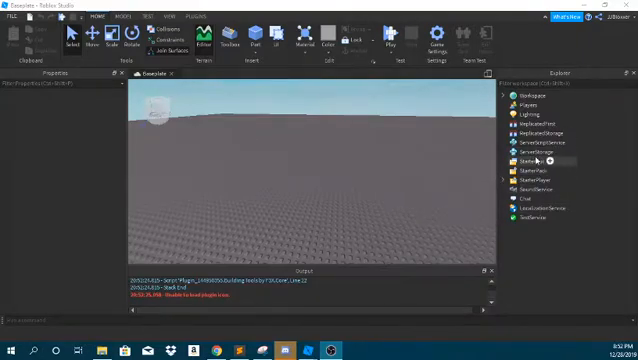
- Insert a new Script into ServerScriptService and open it for editing
left_click(540, 146)
type("game")
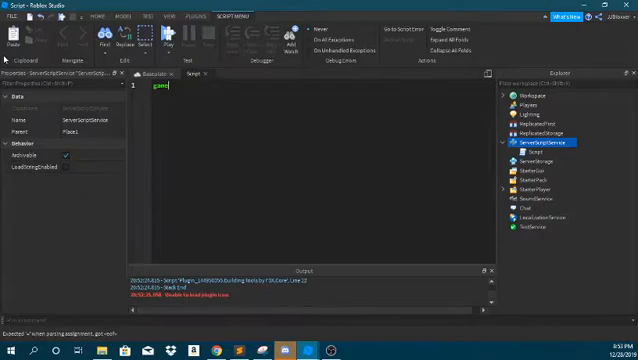
- Write a Players.PlayerAdded handler creating a "leaderstats" Folder for each joining player
type("Players.PlayerAdded:Connect(function(")
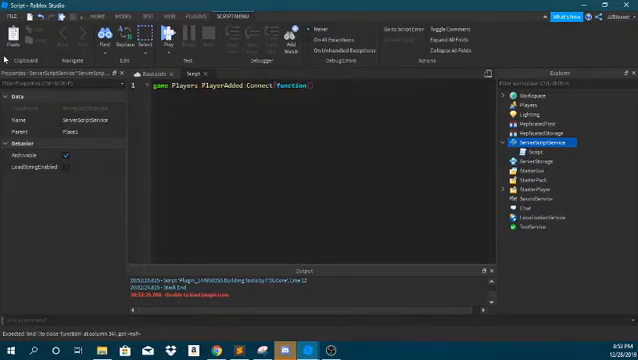
type("plr")
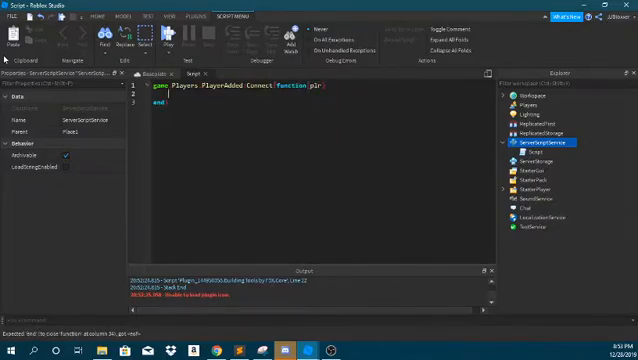
type("local")
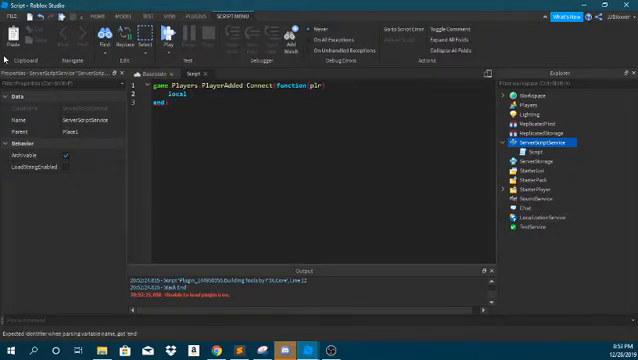
type("stats = Instance.new(")
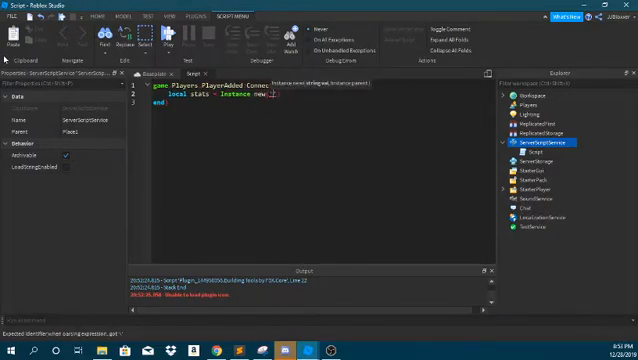
type("\"folder\", plr")
type("stats.Name = \"leadersta")
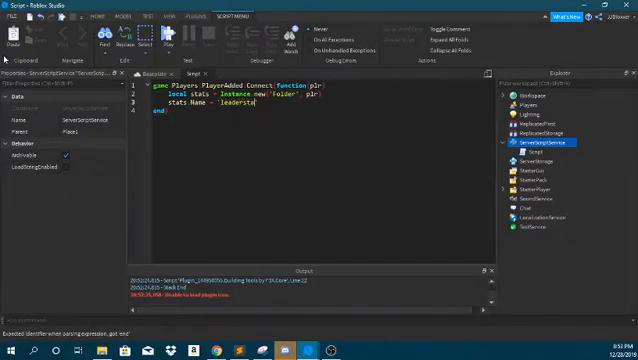
- Add a local coins IntValue inside the leaderstats folder
type("local")
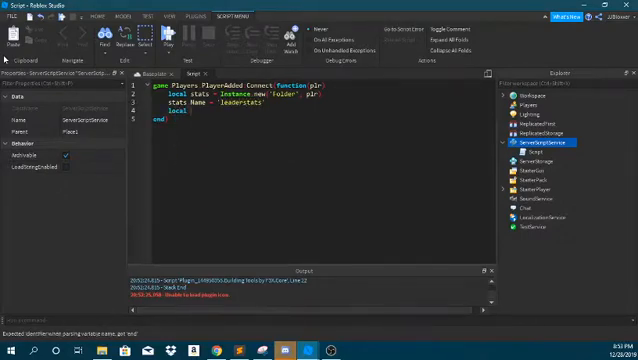
type("coins = Instance.new(")
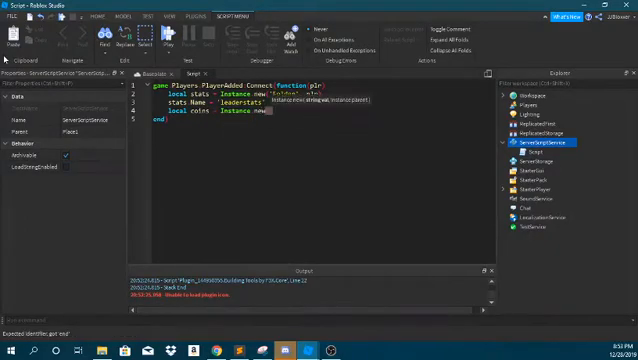
type("IntValue")
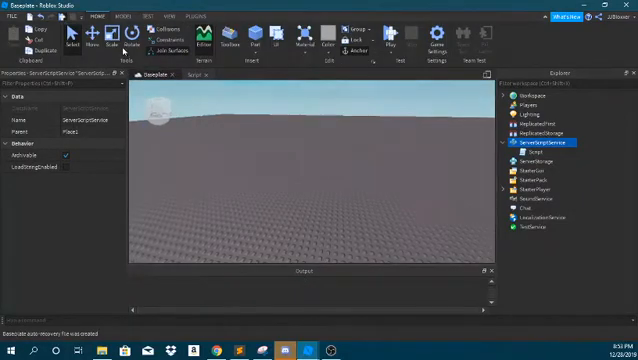
mouse_move(451, 156)
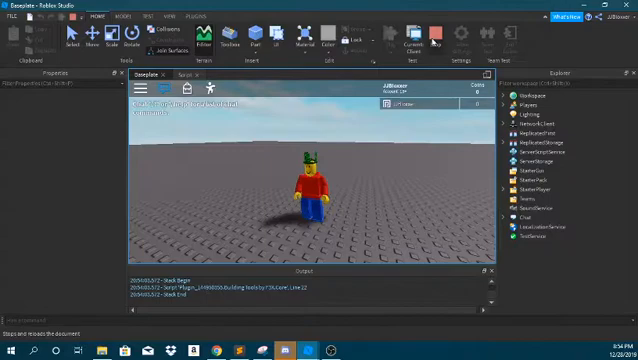
left_click(551, 146)
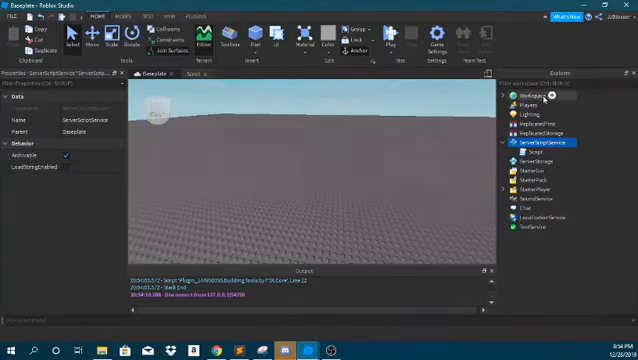
- Add a Tool to Workspace with a Script, LocalScript, RemoteEvent and a Part named Handle
left_click(517, 96)
type("rem")
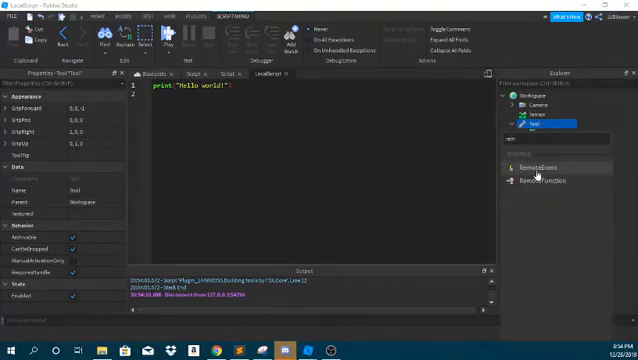
left_click(514, 125)
type("Handle")
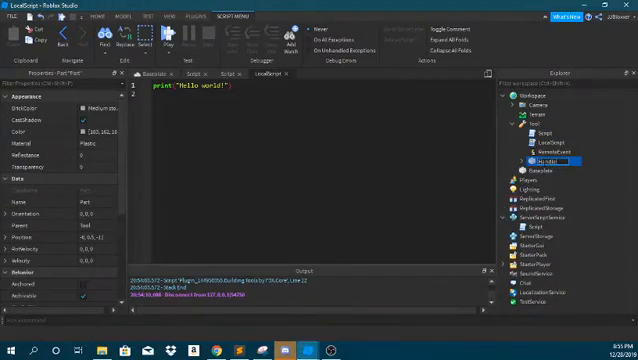
left_click(544, 170)
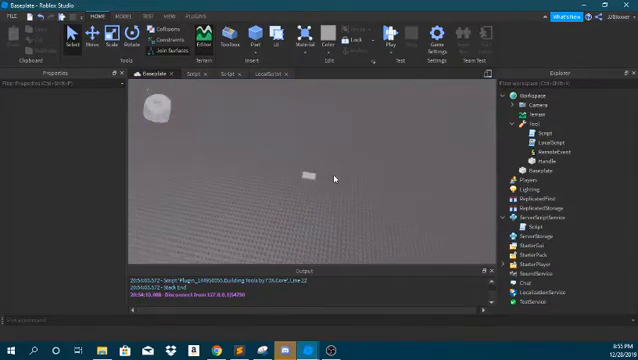
- Select the Handle and move the Tool from Workspace into StarterPack
left_click(317, 181)
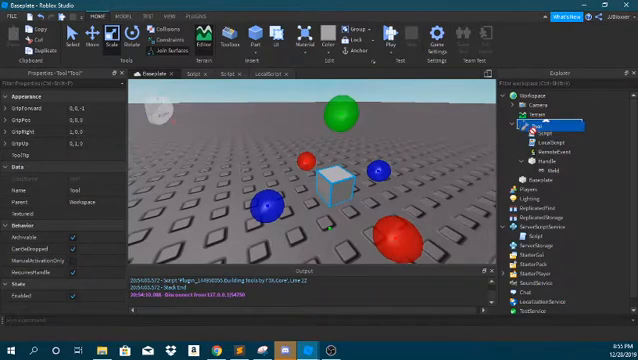
left_click(551, 157)
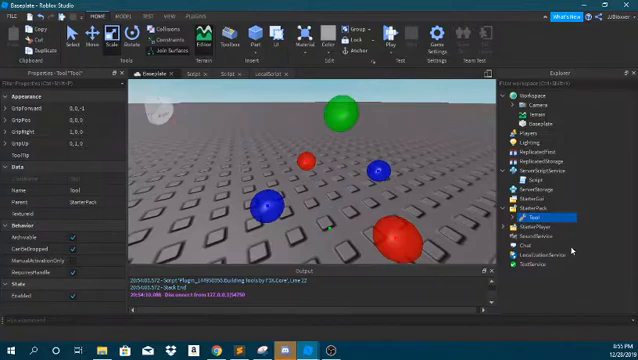
- Rename the LocalScript to Client and the Script to Server, then open Client for editing
left_click(515, 216)
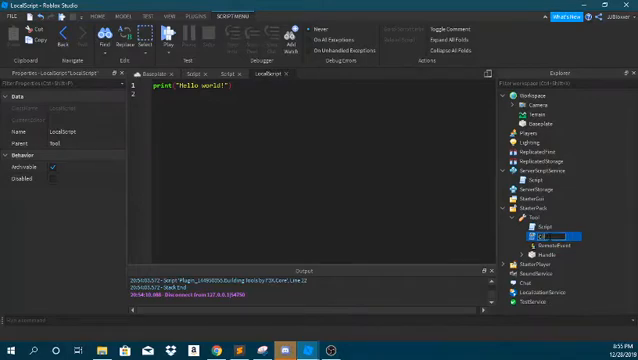
left_click(548, 224)
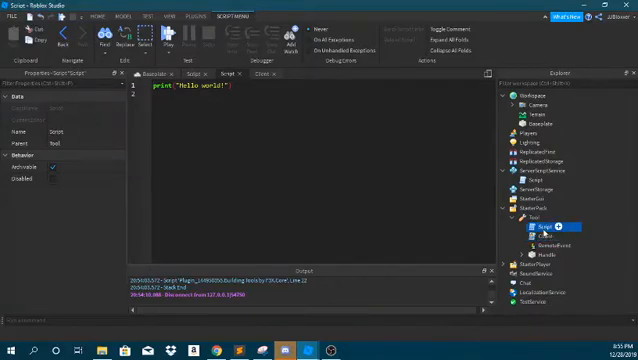
left_click(545, 228)
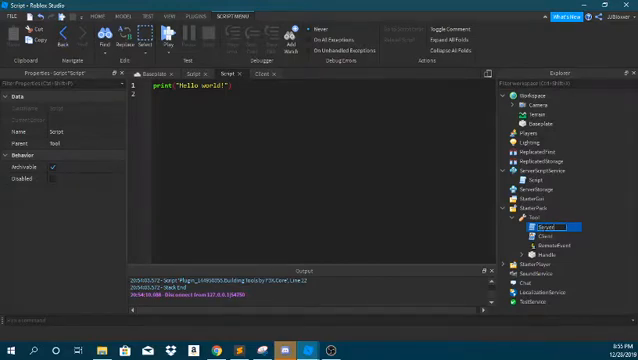
left_click(559, 244)
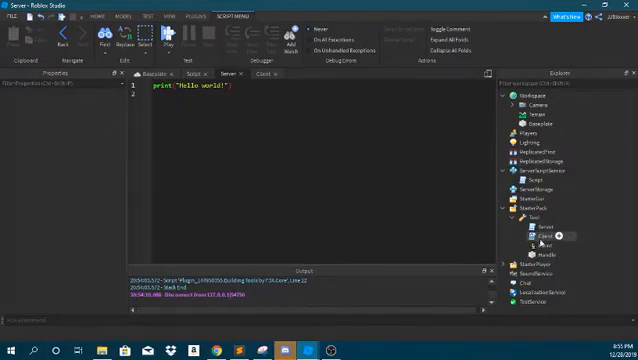
left_click(541, 235)
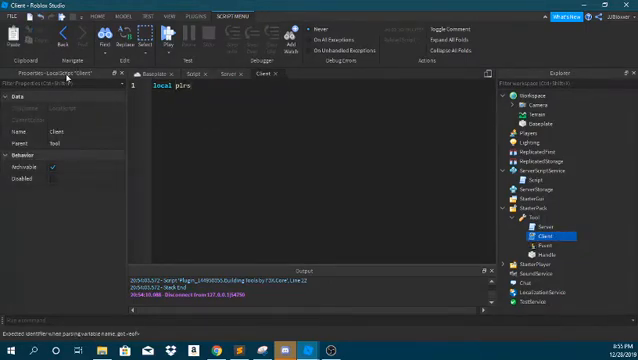
- Define local plrs = game.Players and local client as the local player
type("game:GetService(\"pla")
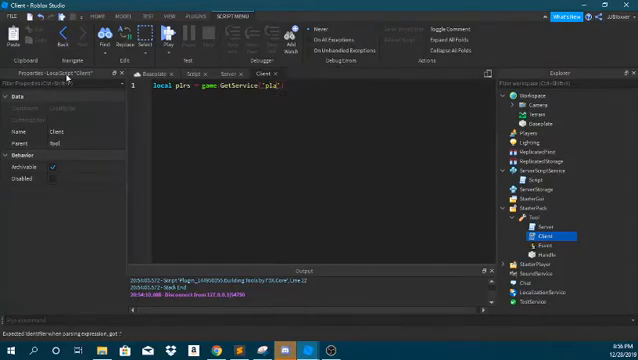
type("yers")
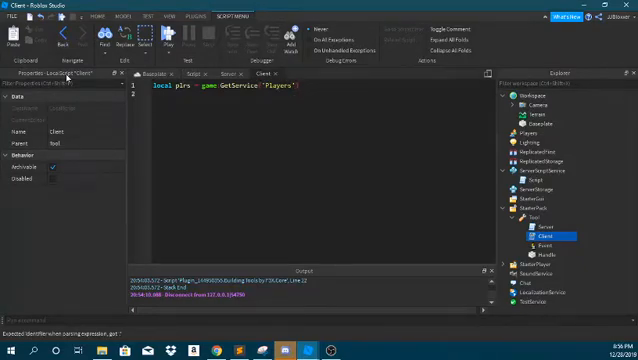
type("local client = plrs.LocalPlayer")
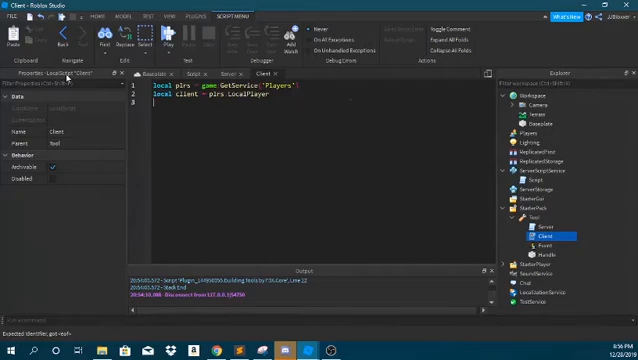
- Define tool = script.Parent, event = tool:WaitForChild("Event") and an empty tool.Equipped:Connect block
type("local too")
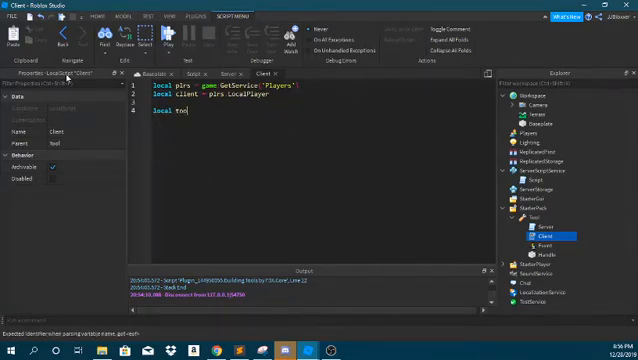
type("= script.Parent")
type("local eve")
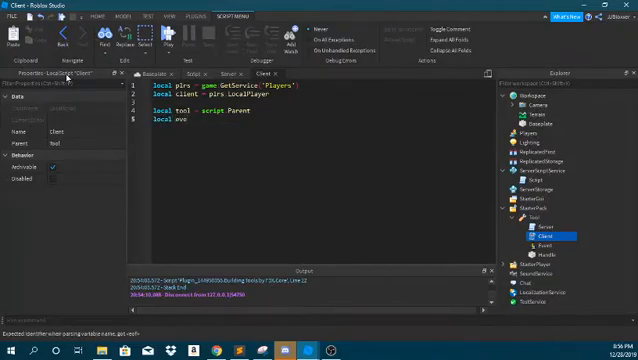
type("tool:WaitForChild(\"")
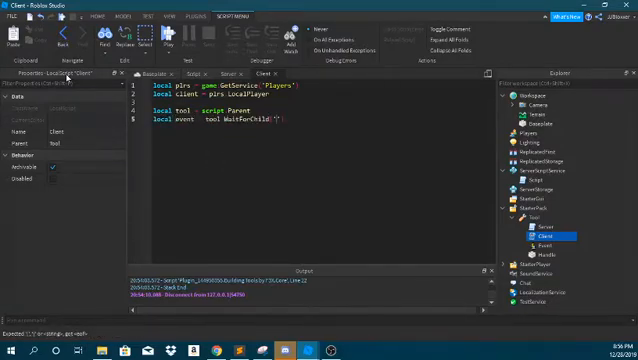
type("Event")
type("tool.Equipped")
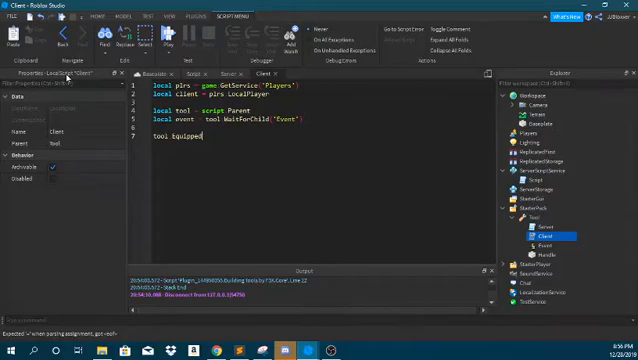
type("Connect(function(")
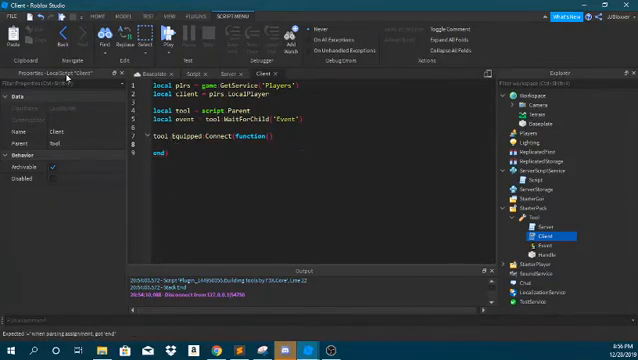
- Add a debounce flag and a tool.Activated handler that fires event:FireServer() when not debounced
type("local debounce = false")
type("tool.Activated:Connect(function(")
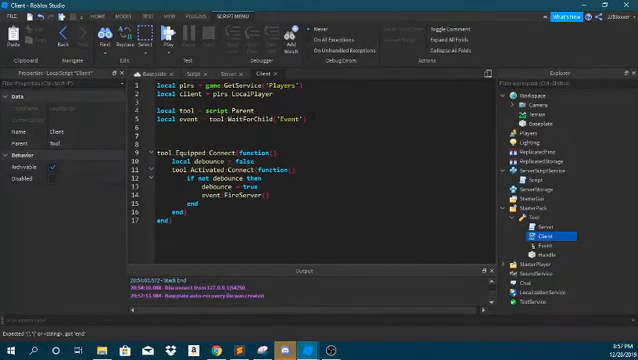
type("math.randomseed(os")
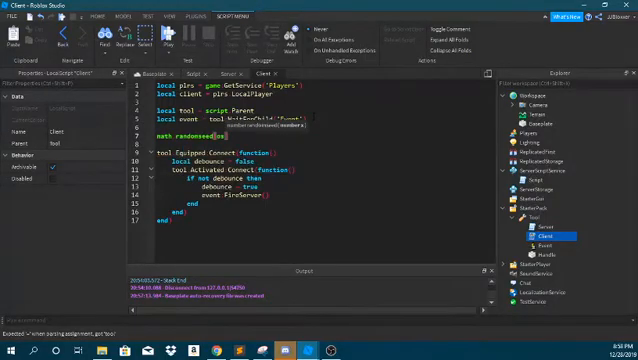
- Seed with math.randomseed(os.time()), fire a math.random reward, wait 0.5 and reset debounce
type("time())")
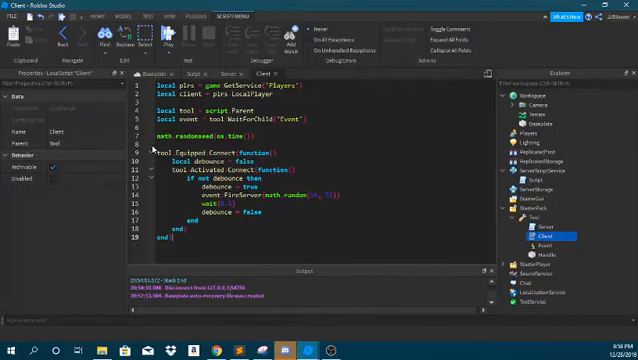
left_click(231, 73)
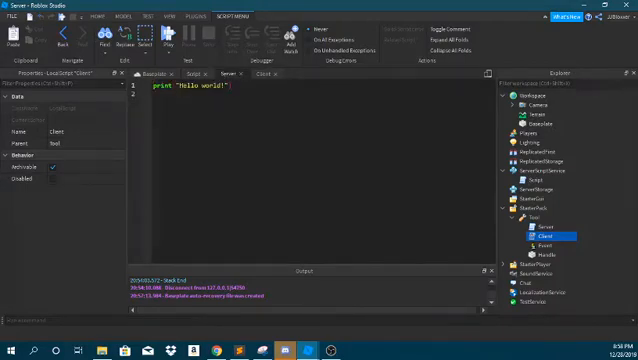
- Replace the Server script's Hello world line with local tool = script.Parent and event = tool:WaitForChild("Event")
left_click(256, 72)
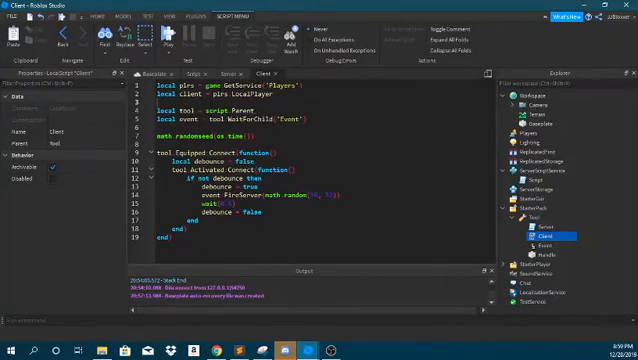
left_click(236, 73)
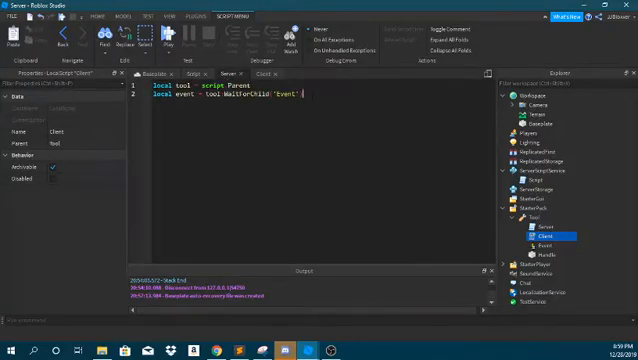
key("Return")
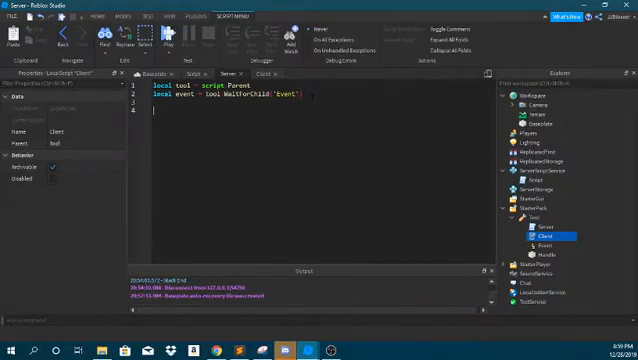
- Write event.OnServerEvent:Connect(function(plr, reward) ... end) in the Server script
type("event")
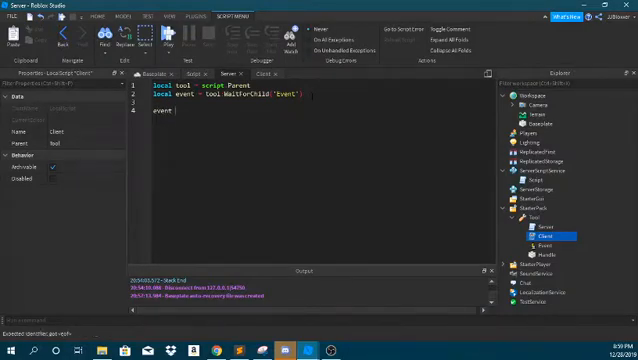
type(".OnServerEvent")
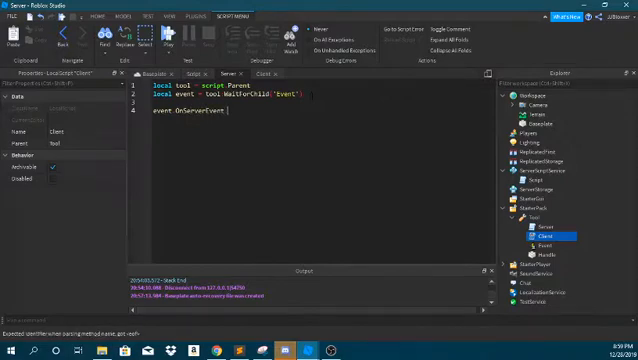
type(".Connect")
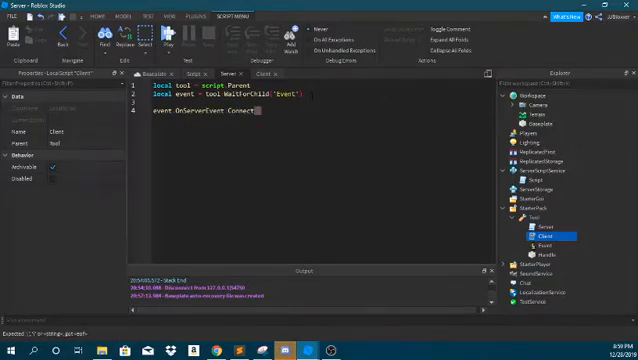
type("function(plr,")
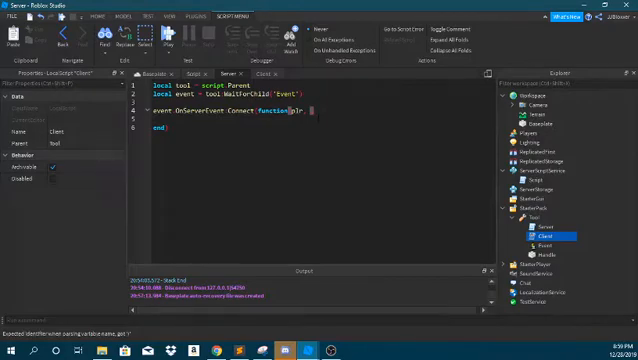
type("reward")
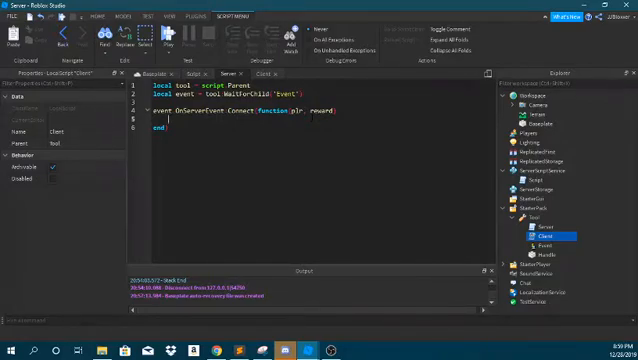
- Declare local coins = plr.leaderstats.Coins inside the server handler
type("local")
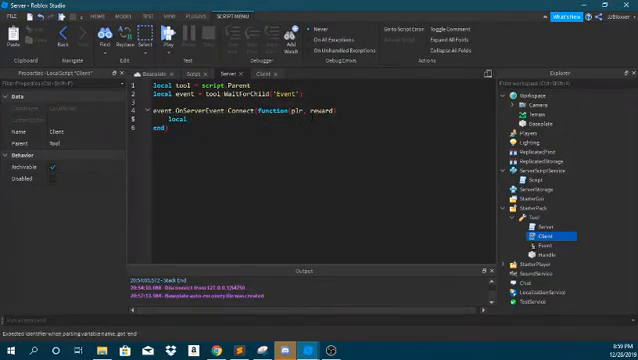
type("coins = plr")
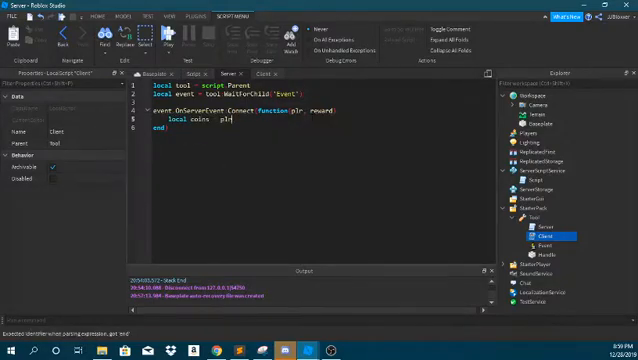
type("leaderstat")
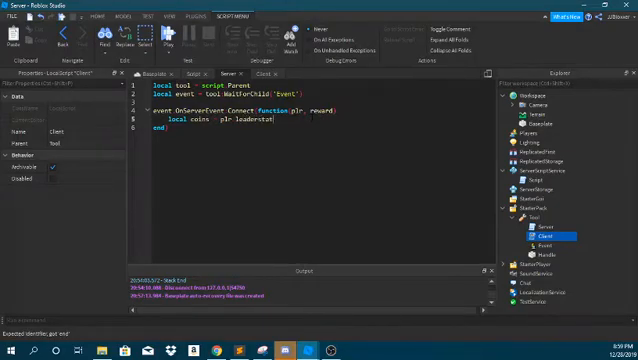
type("Coins")
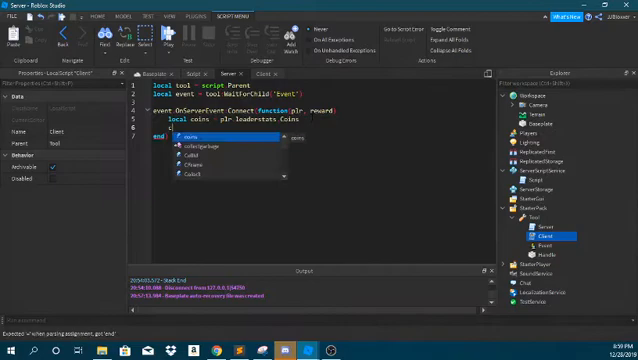
- Begin writing coins.Value = coins.Value + reward to add the reward
type(".Va")
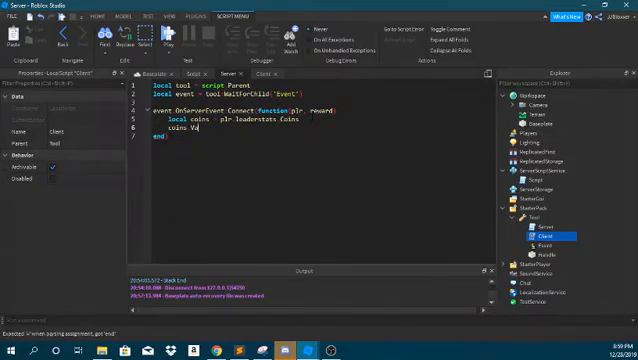
type("lue = coins.Value")
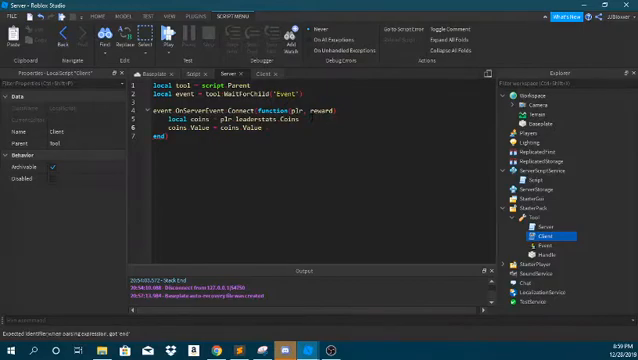
type("req")
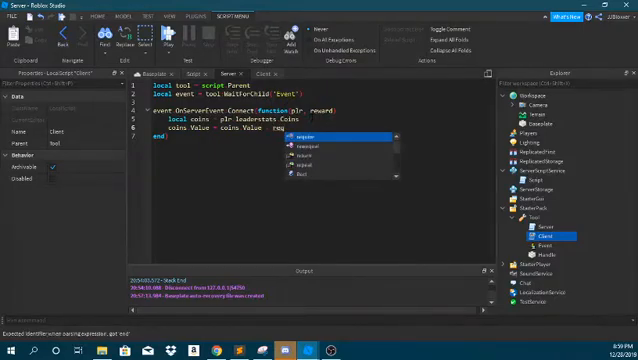